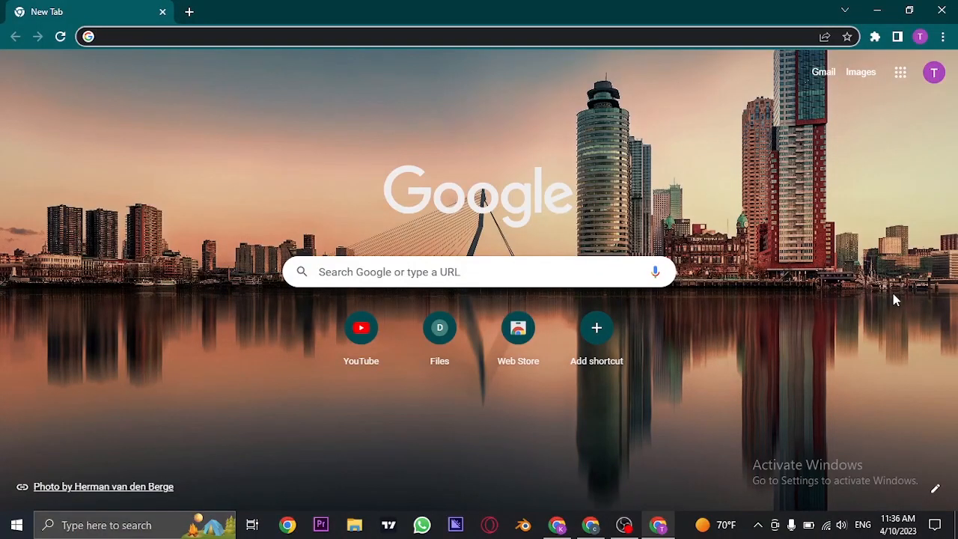
Search Google for 'mendener bank' from the new tab page.
{"action": "left_click", "coordinate": [300, 36]}
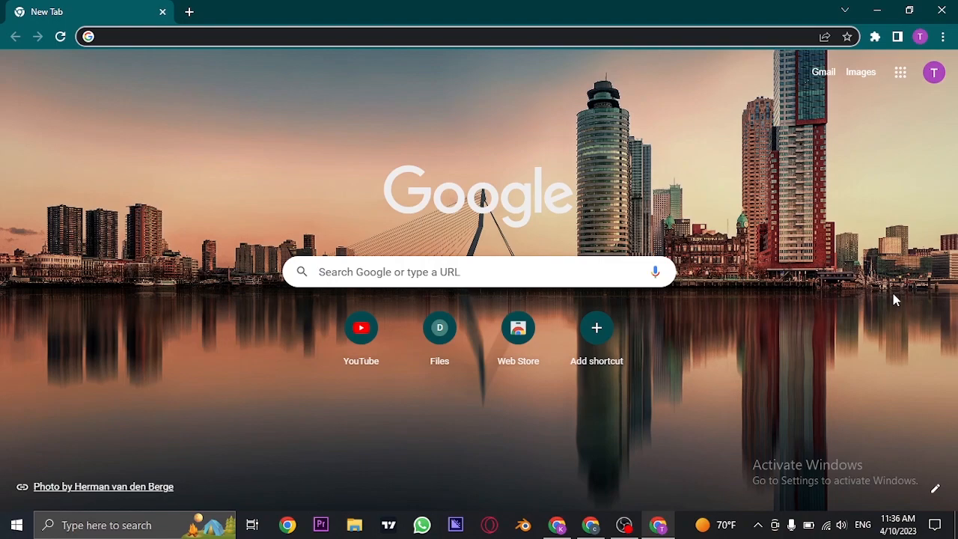
{"action": "type", "text": "mendener bank"}
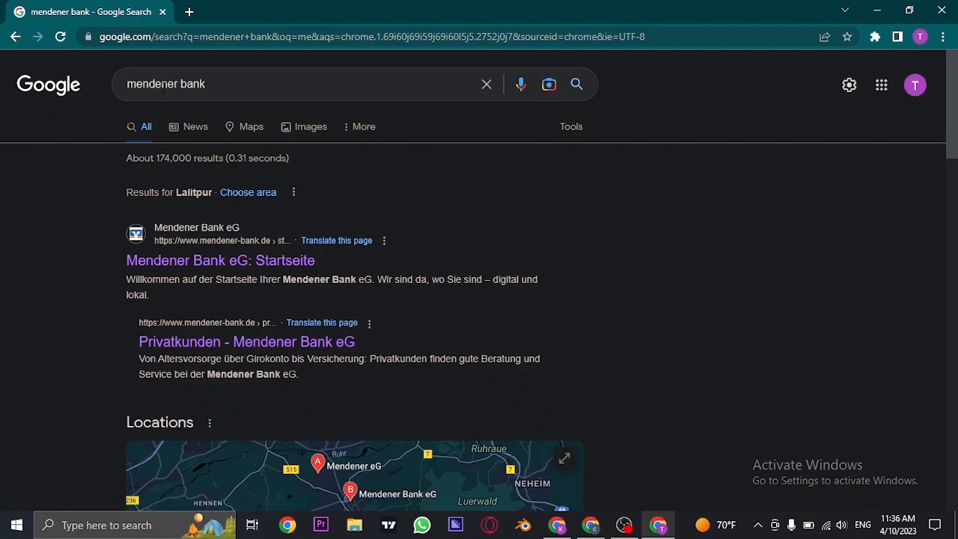
{"action": "mouse_move", "coordinate": [309, 278]}
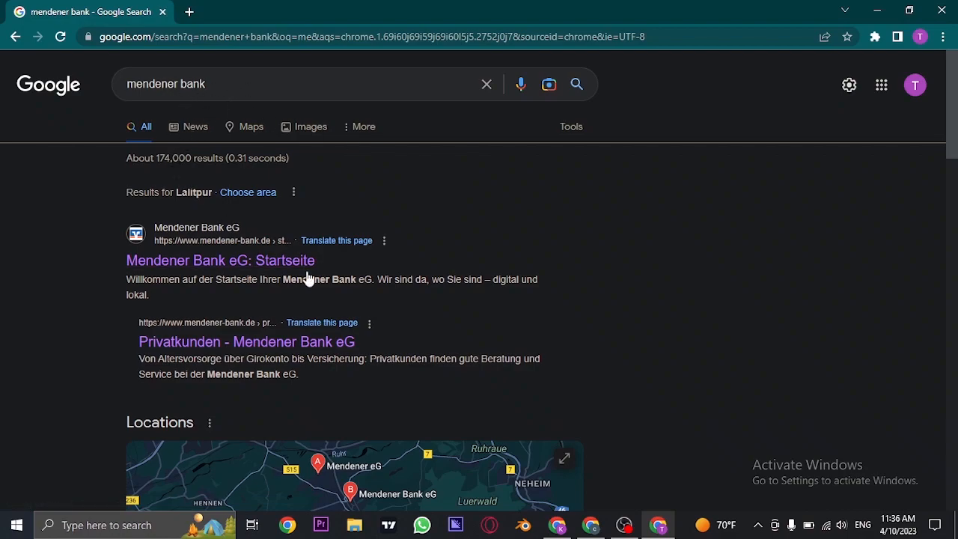
Open the Mendener Bank eG Startseite result and reveal the header login menu.
{"action": "left_click", "coordinate": [220, 260]}
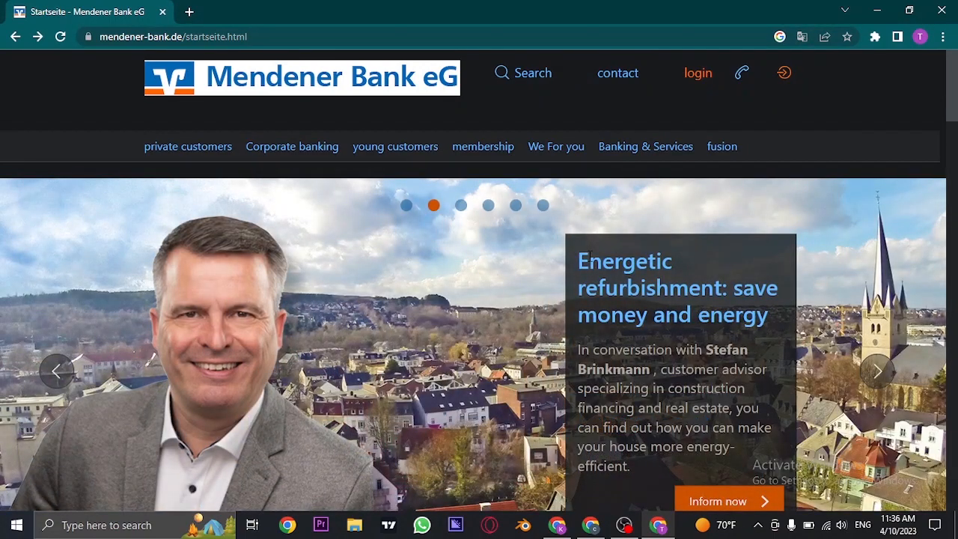
{"action": "mouse_move", "coordinate": [558, 245]}
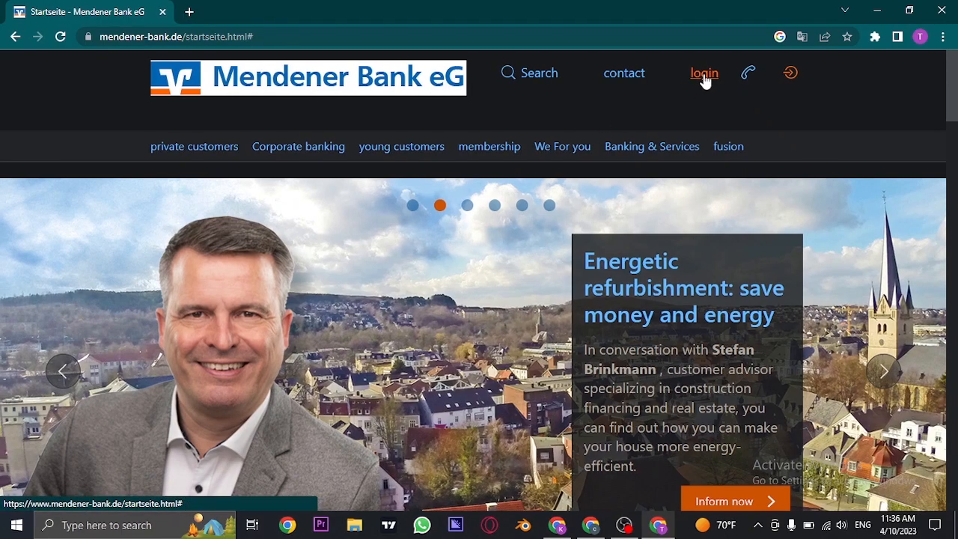
{"action": "left_click", "coordinate": [703, 73]}
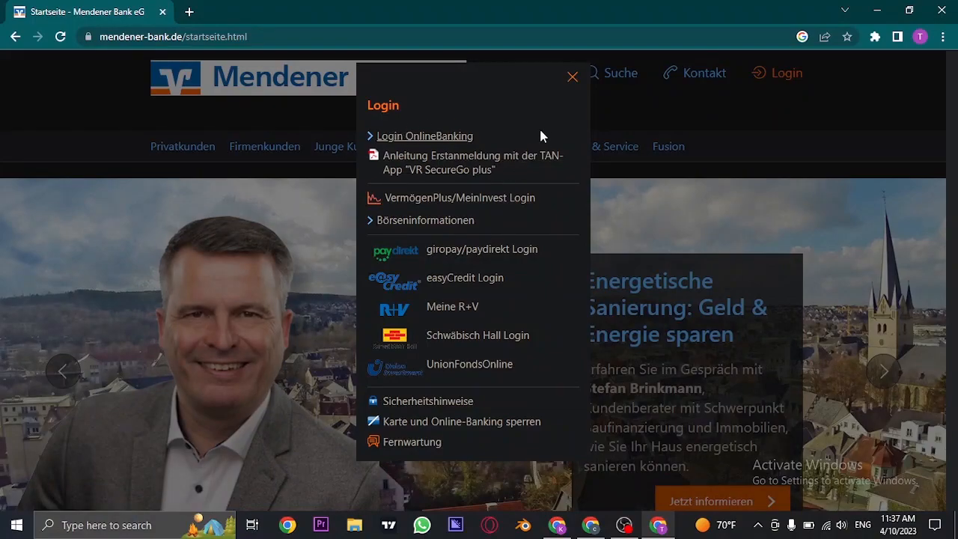
{"action": "mouse_move", "coordinate": [425, 136]}
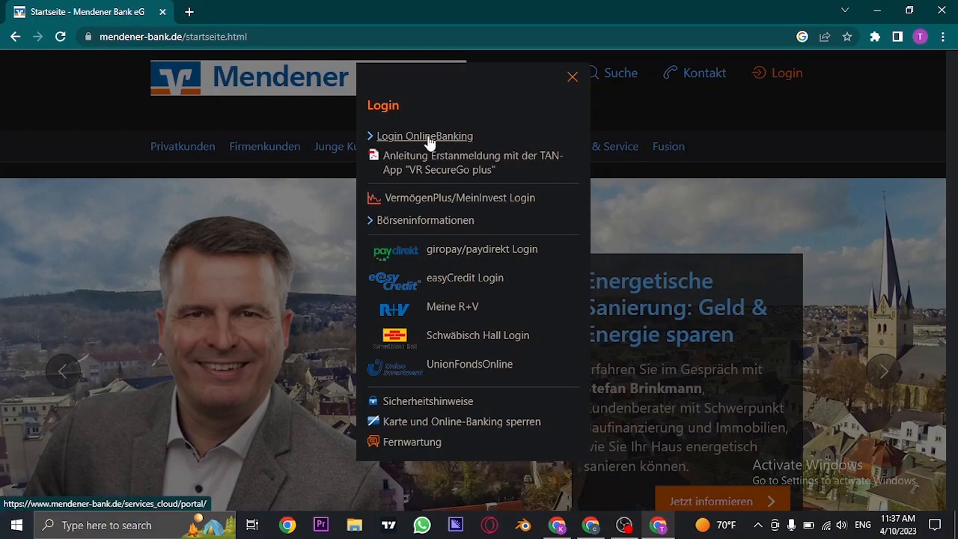
Choose Login OnlineBanking to reach the Anmelden page with VR-NetKey and PIN fields.
{"action": "left_click", "coordinate": [425, 136]}
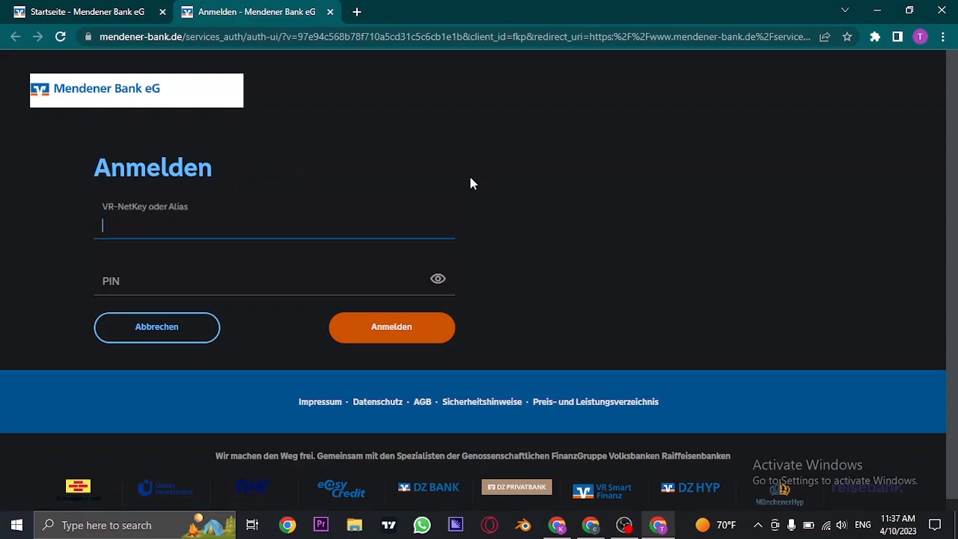
{"action": "mouse_move", "coordinate": [599, 214]}
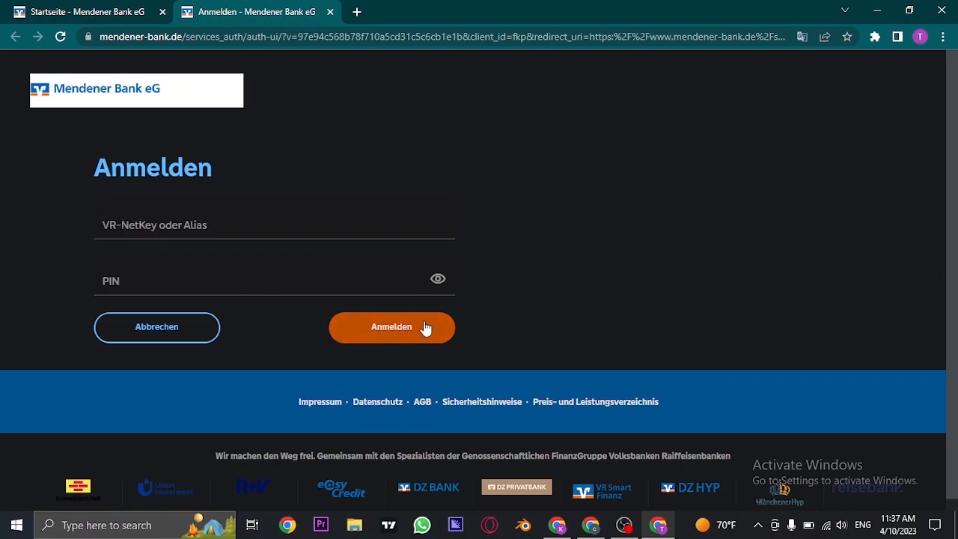
{"action": "mouse_move", "coordinate": [732, 259]}
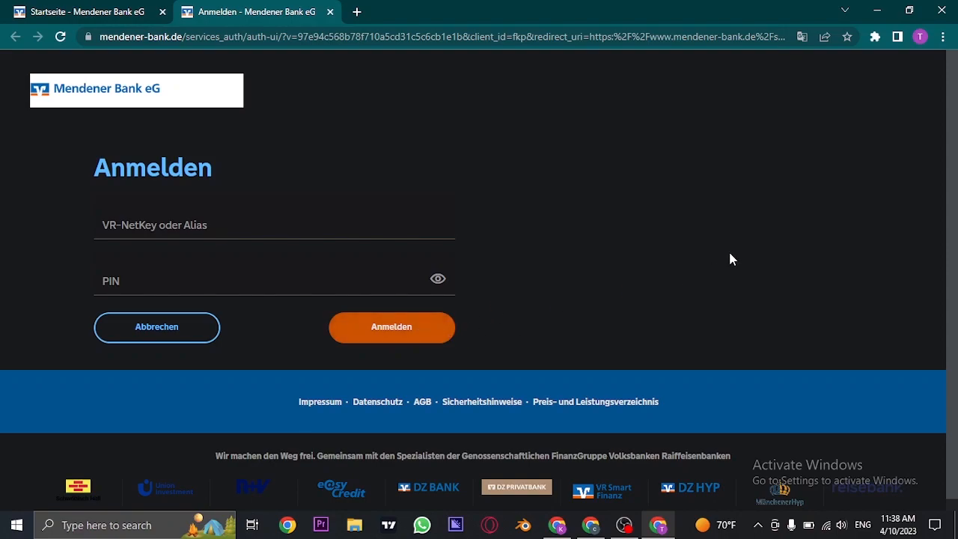